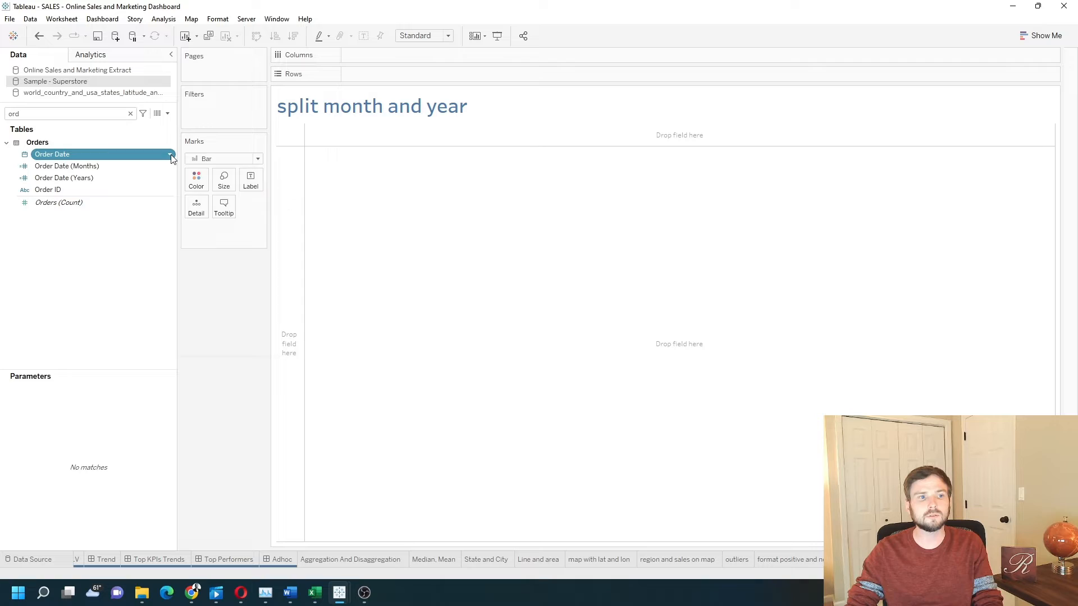
Create a custom date 'Year' from Order Date with Years detail as a date part
right_click(51, 154)
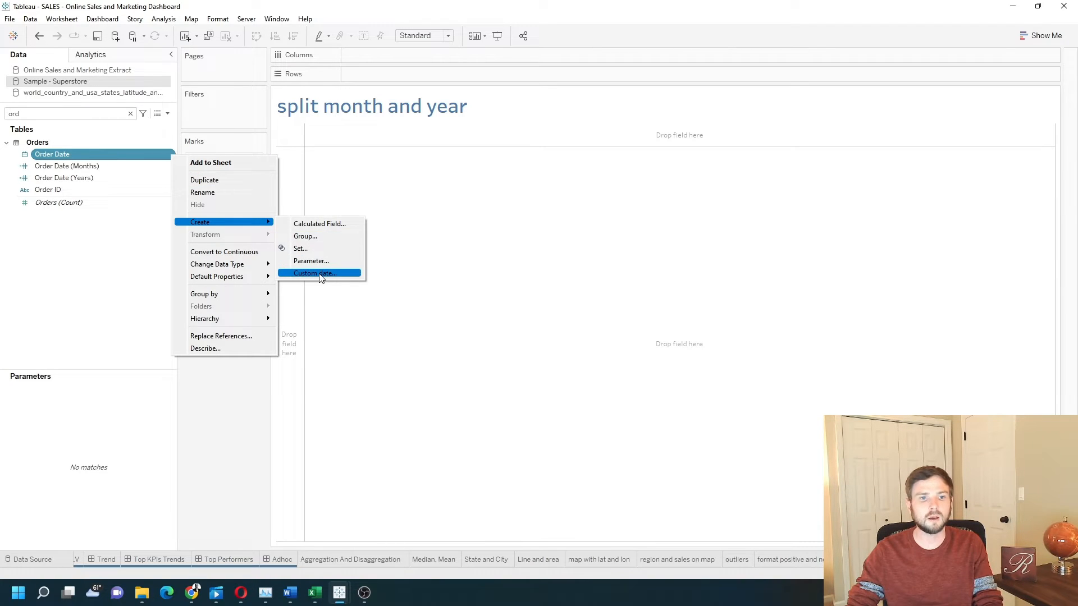
click(313, 273)
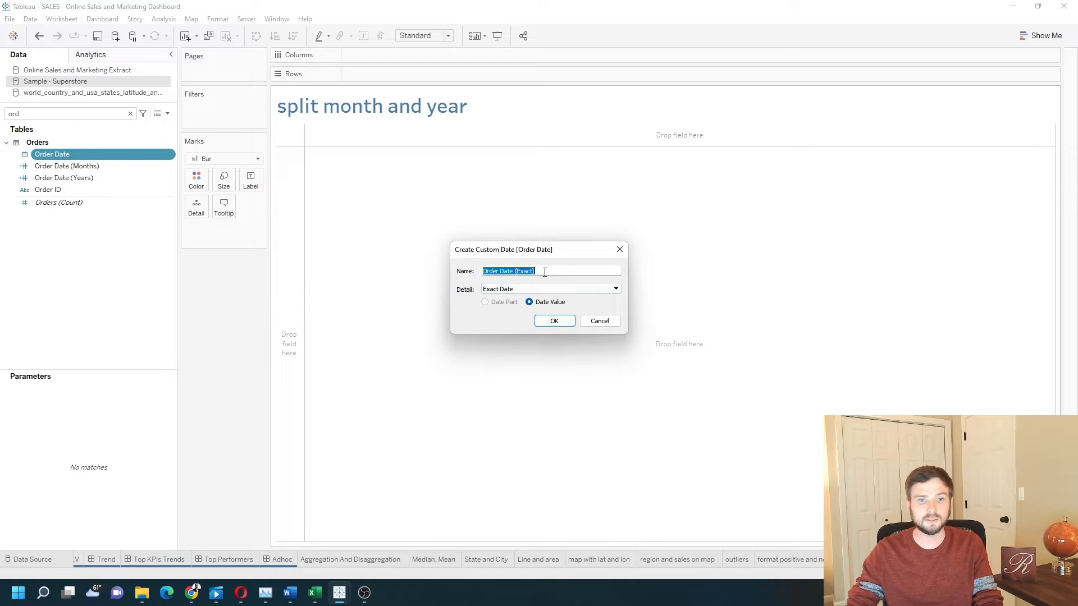
text(Year)
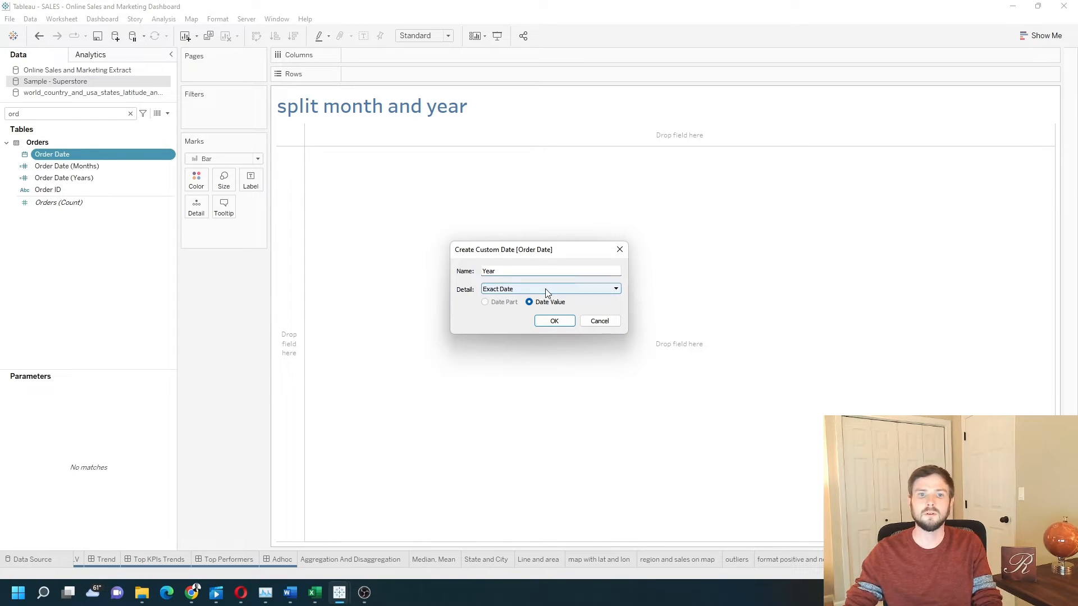
click(550, 288)
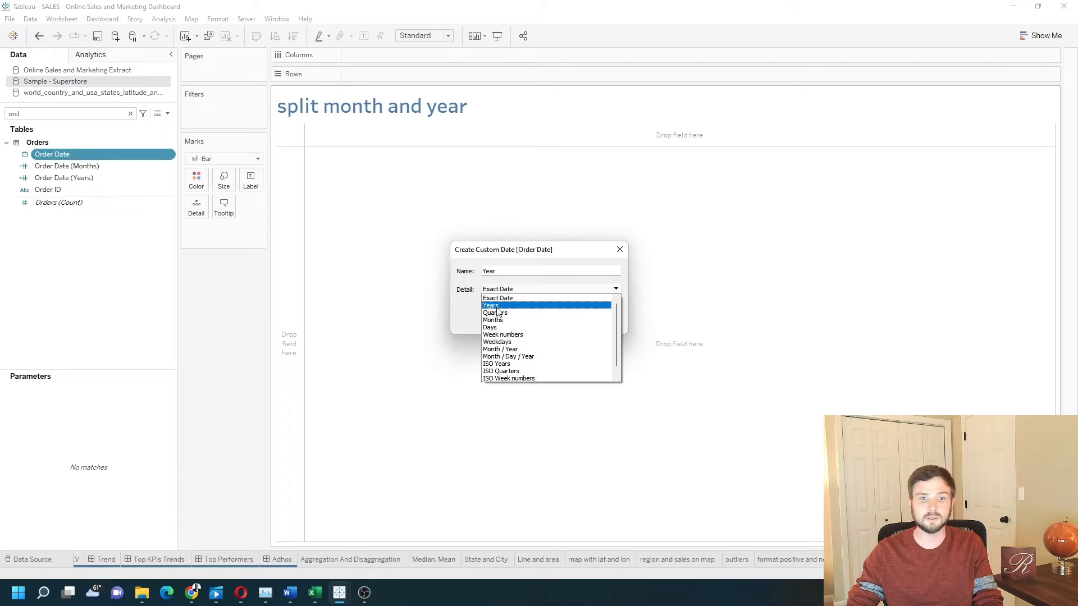
click(491, 306)
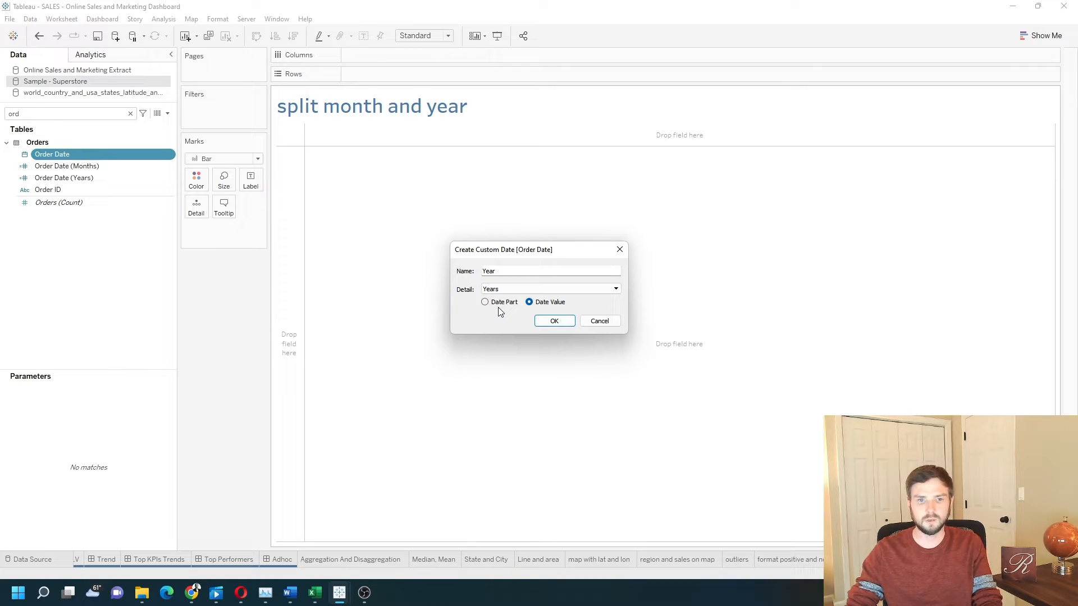
click(485, 302)
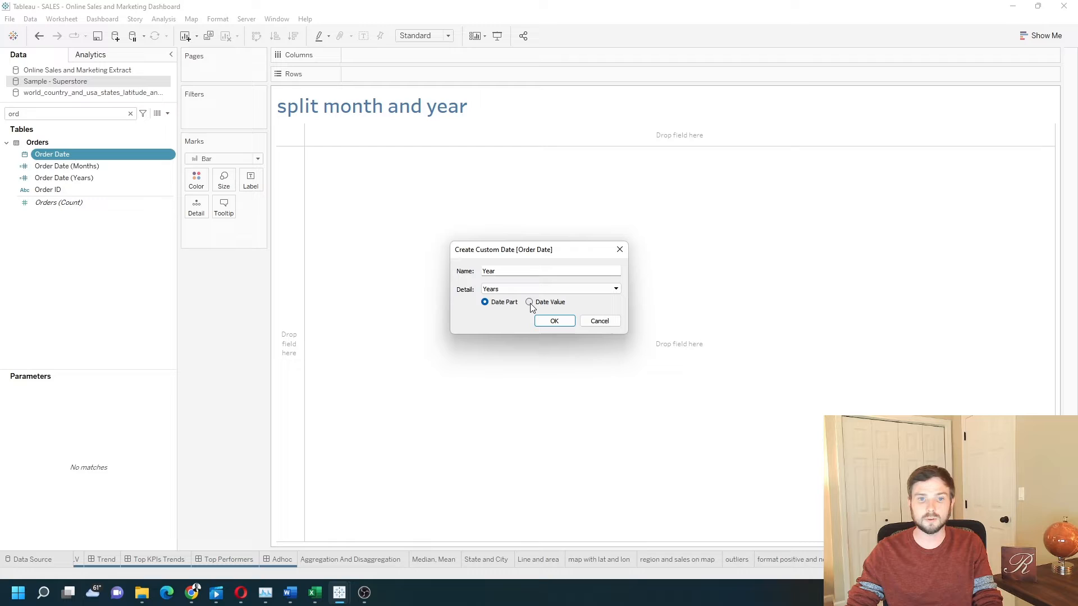
click(529, 302)
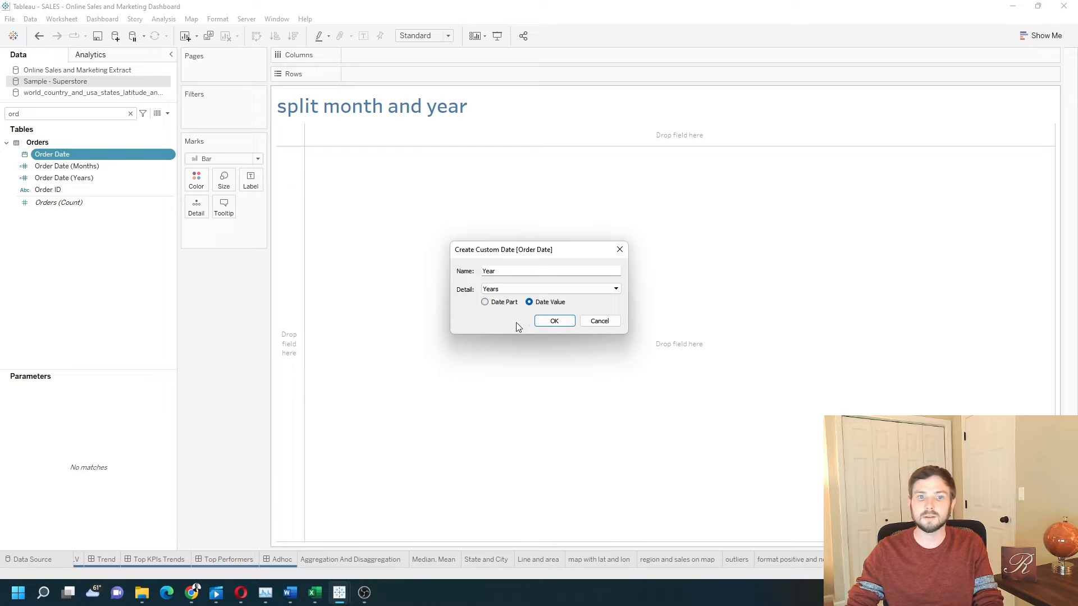
click(485, 302)
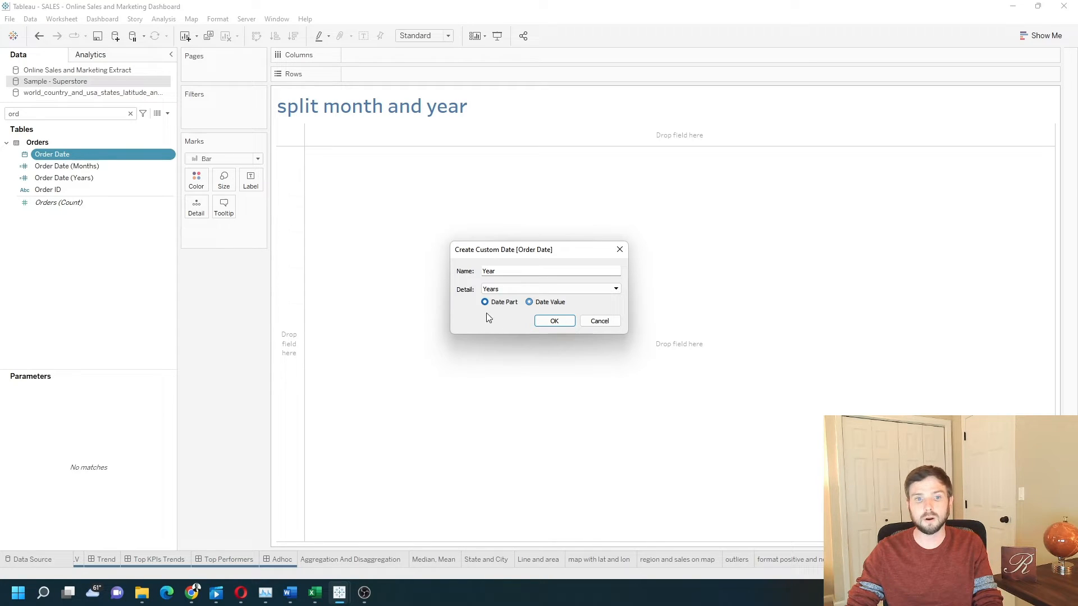
click(485, 302)
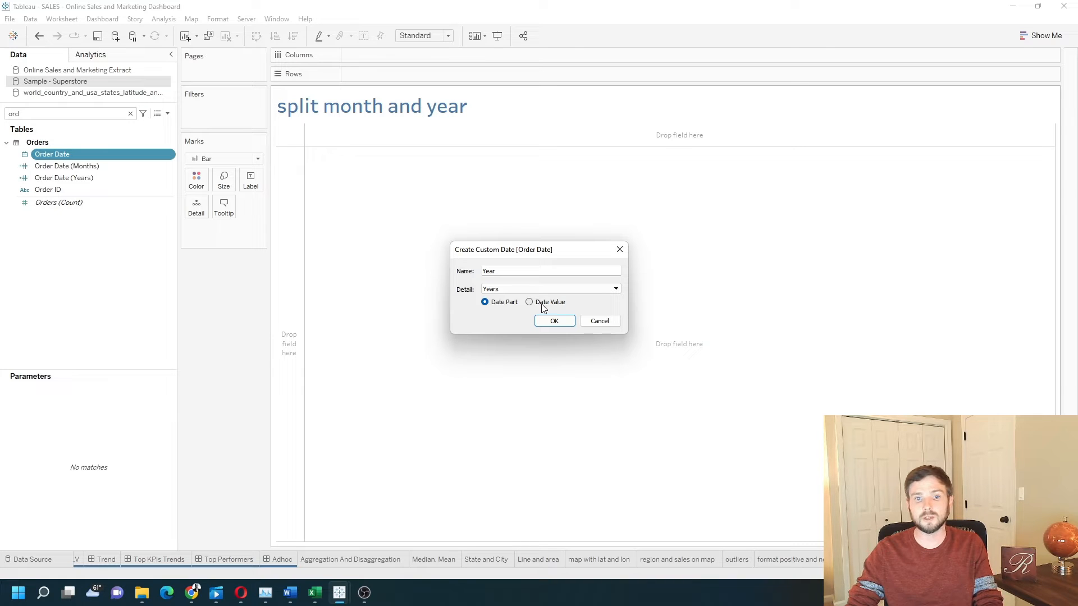
mouse_move(557, 309)
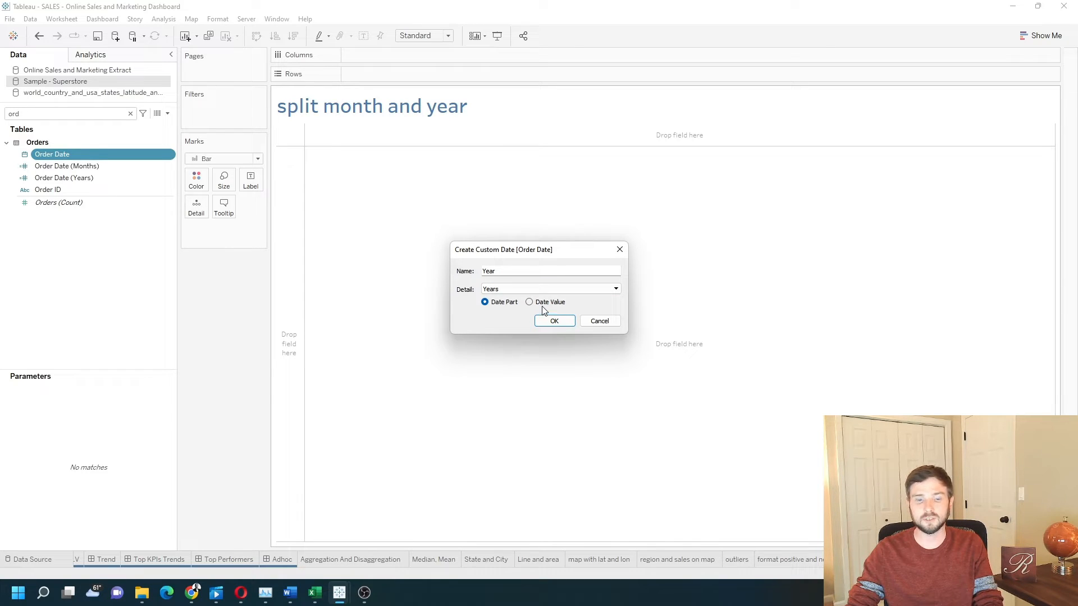
mouse_move(568, 312)
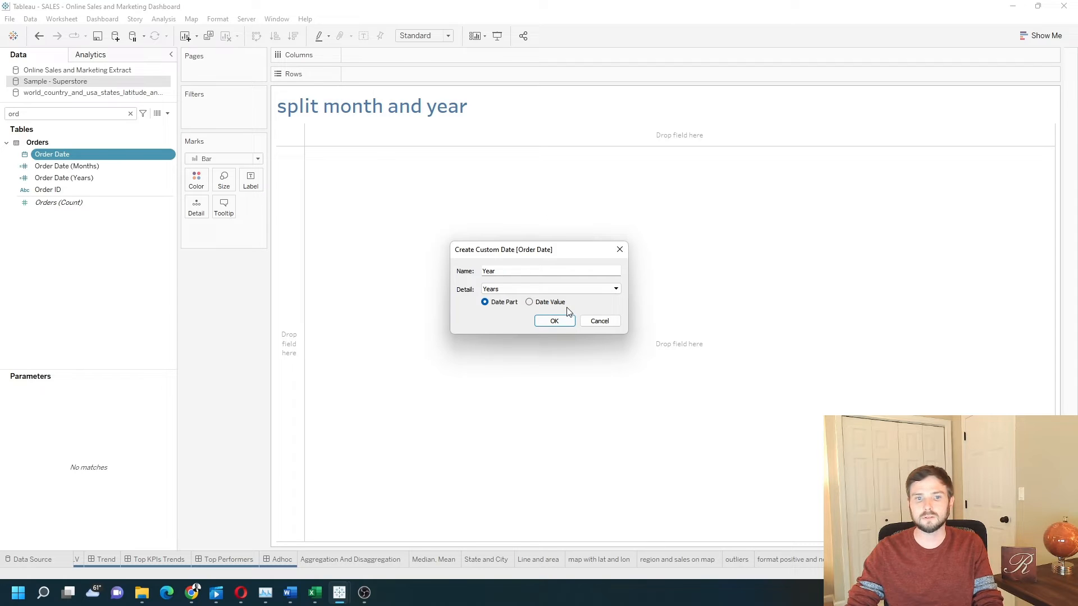
click(554, 321)
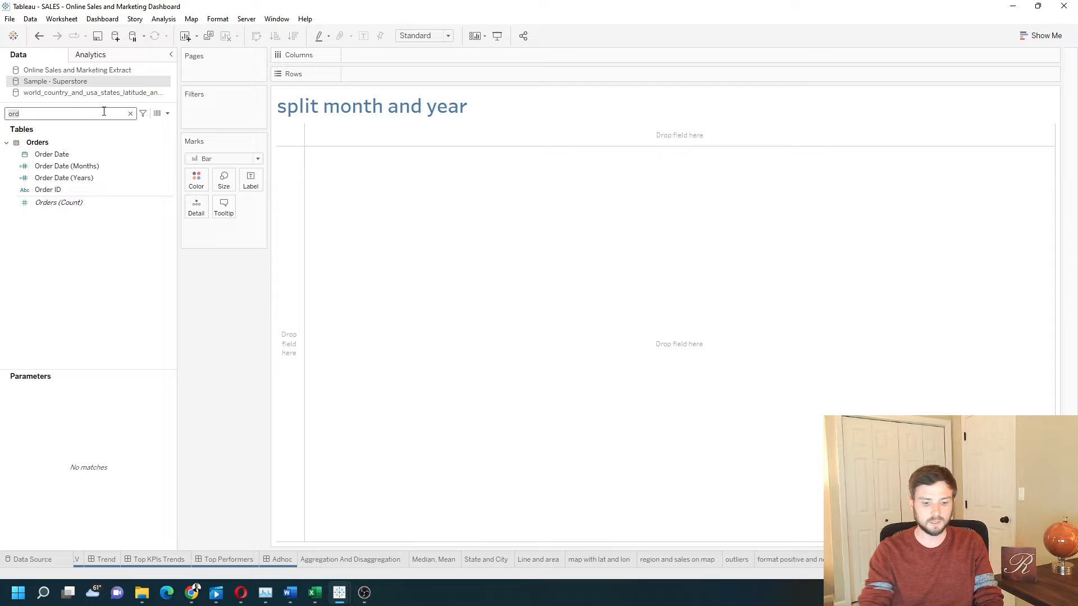
Search 'year' and place the Year field on Rows, showing 2019 through 2022
text(year)
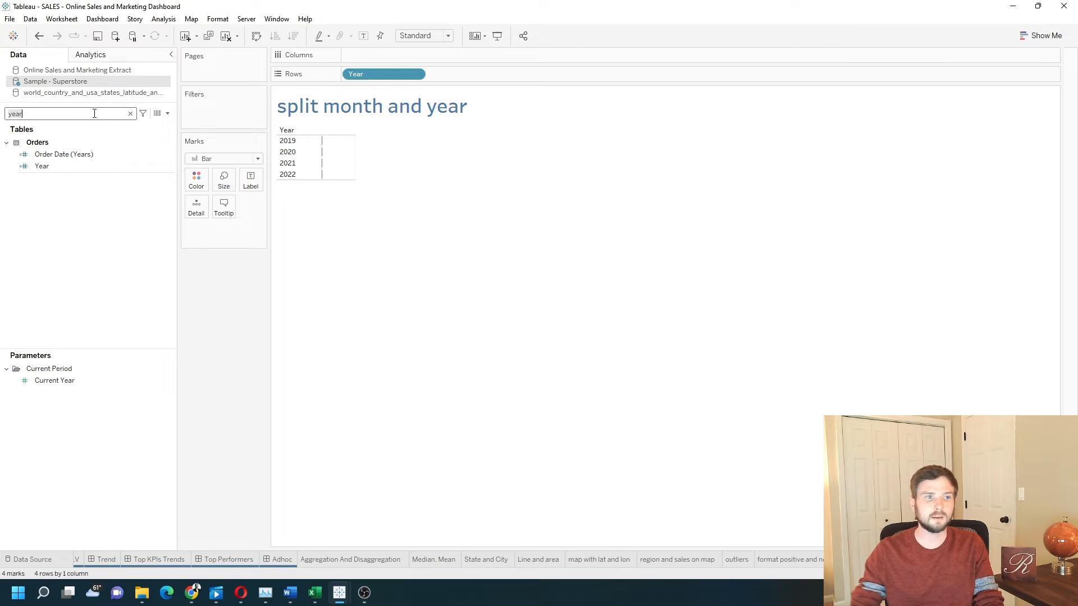
text(ord)
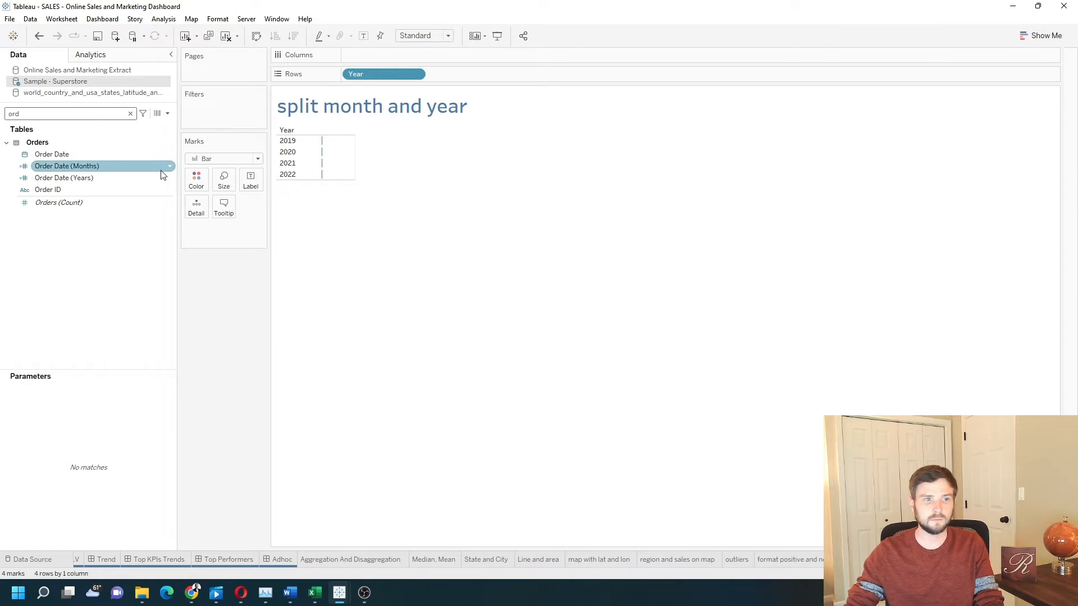
Create a custom date 'Year2' from Order Date with Years detail as a date value
right_click(51, 154)
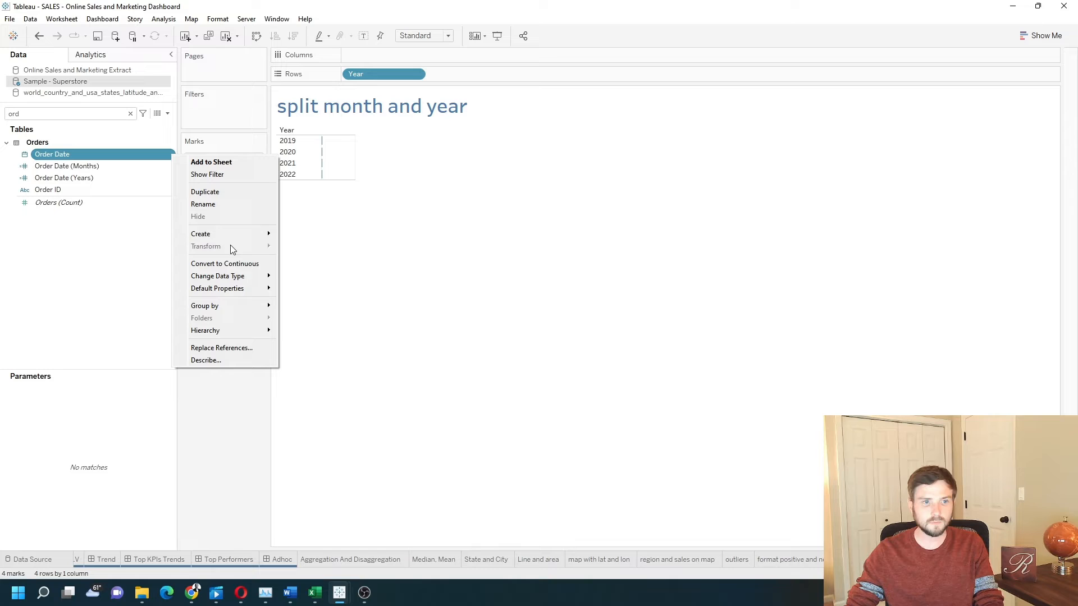
click(201, 233)
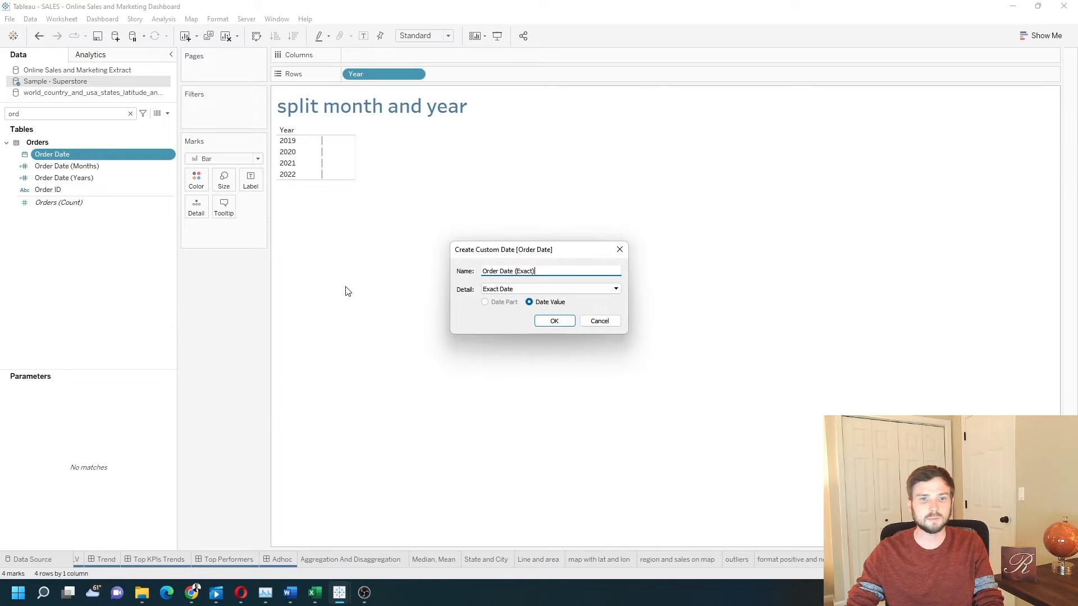
text(Y)
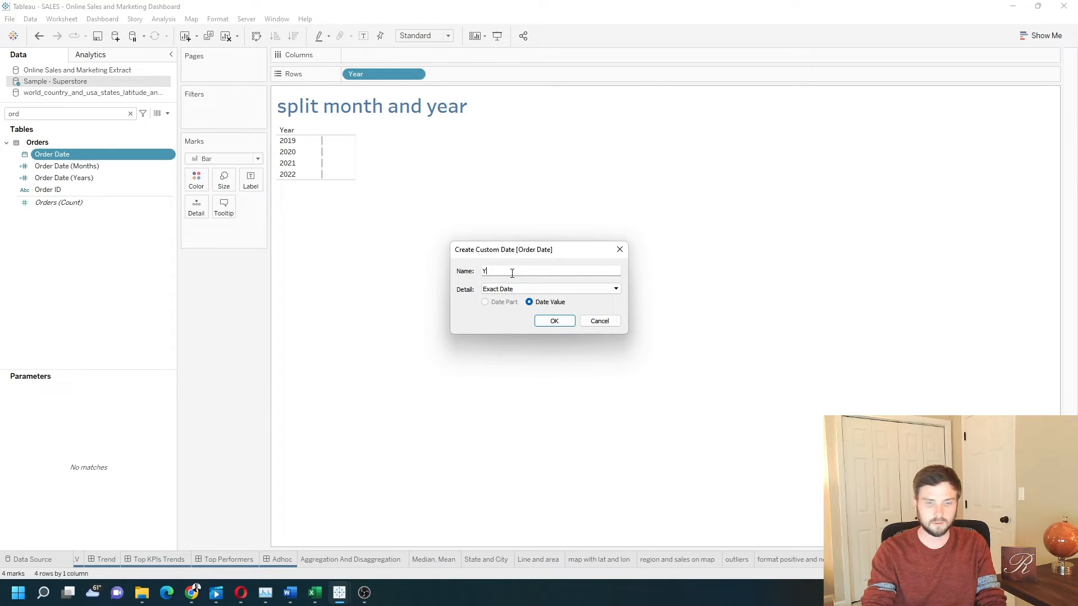
text(ear2)
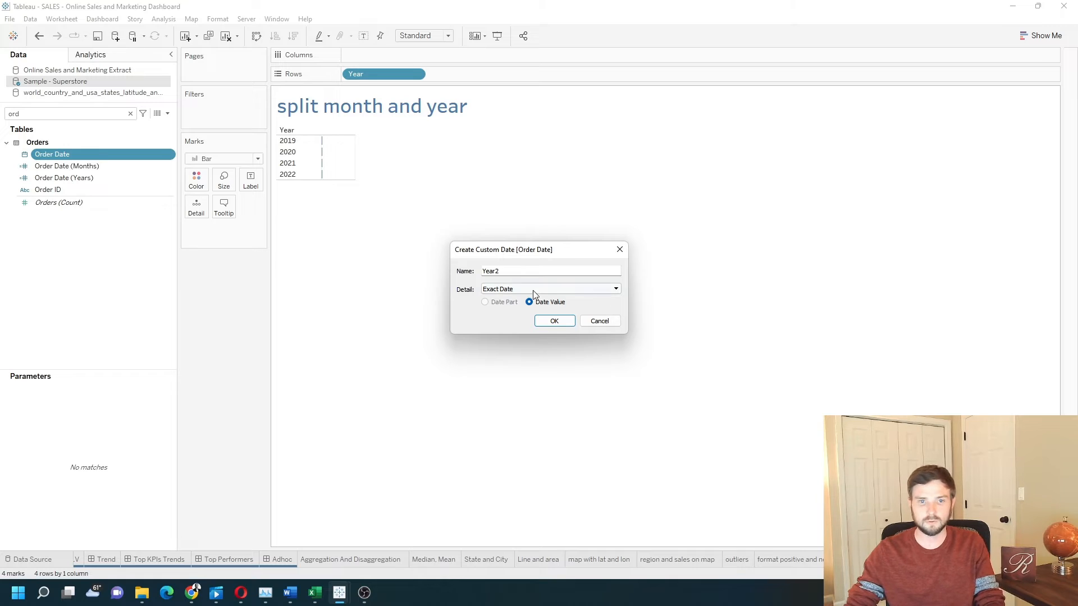
click(549, 288)
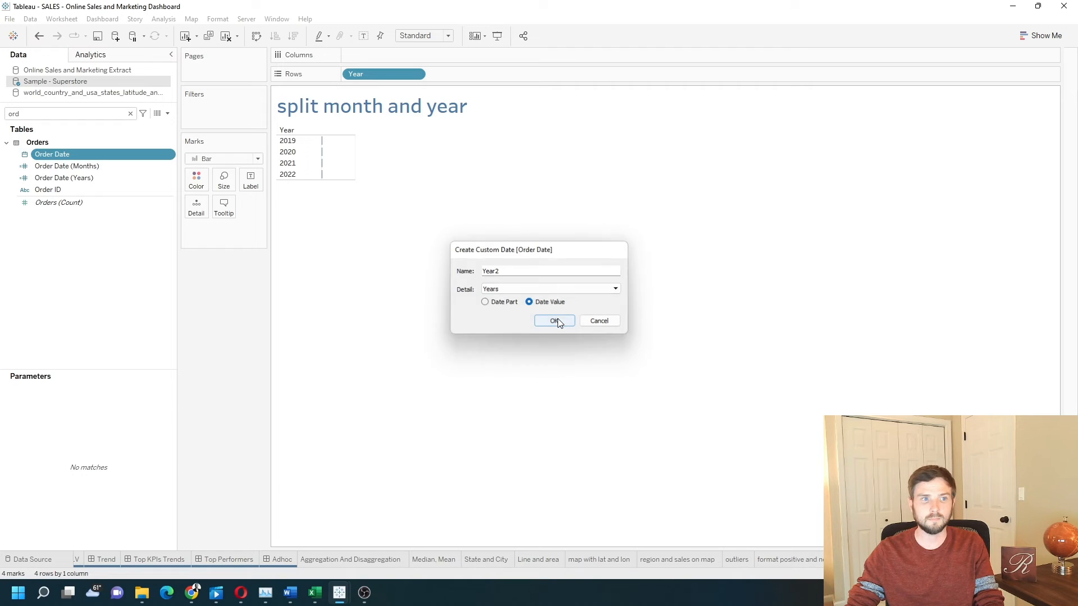
click(555, 321)
text(year)
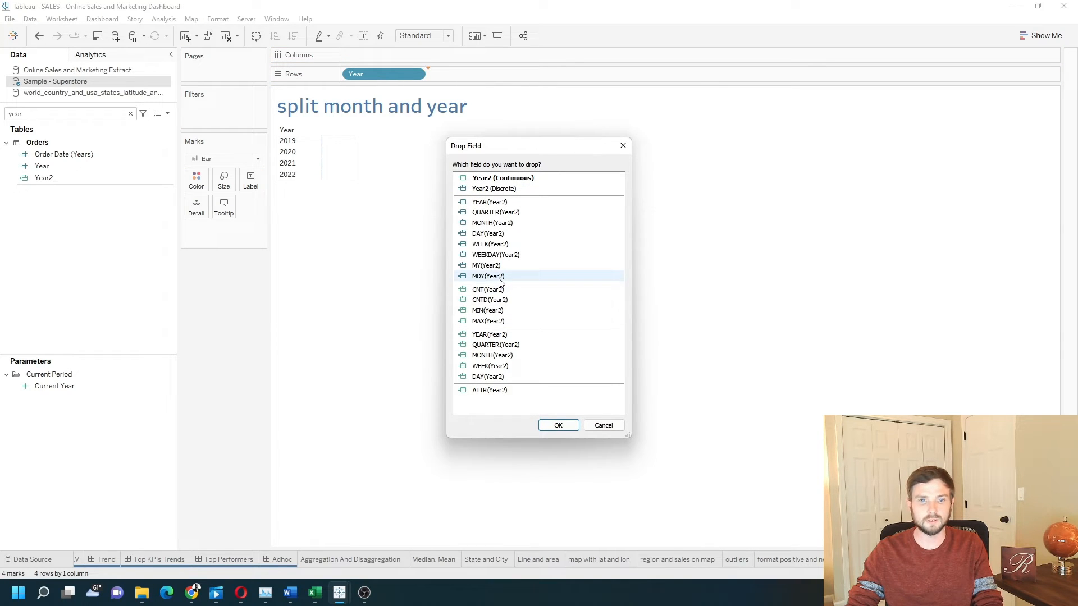
Add Year2 to Rows as a full date and filter the Data pane by 'or'
click(557, 425)
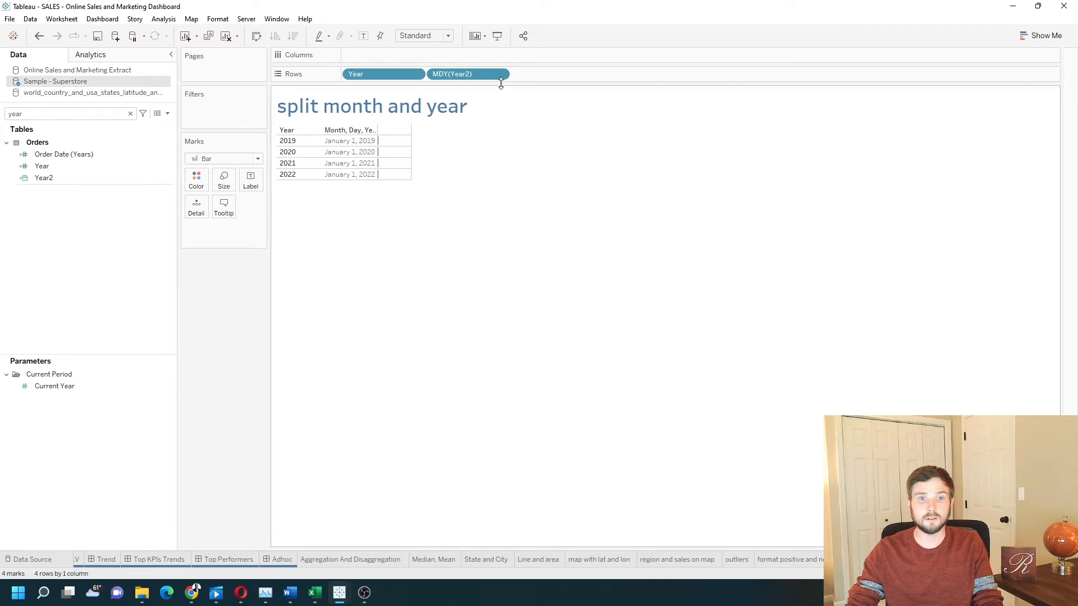
click(349, 141)
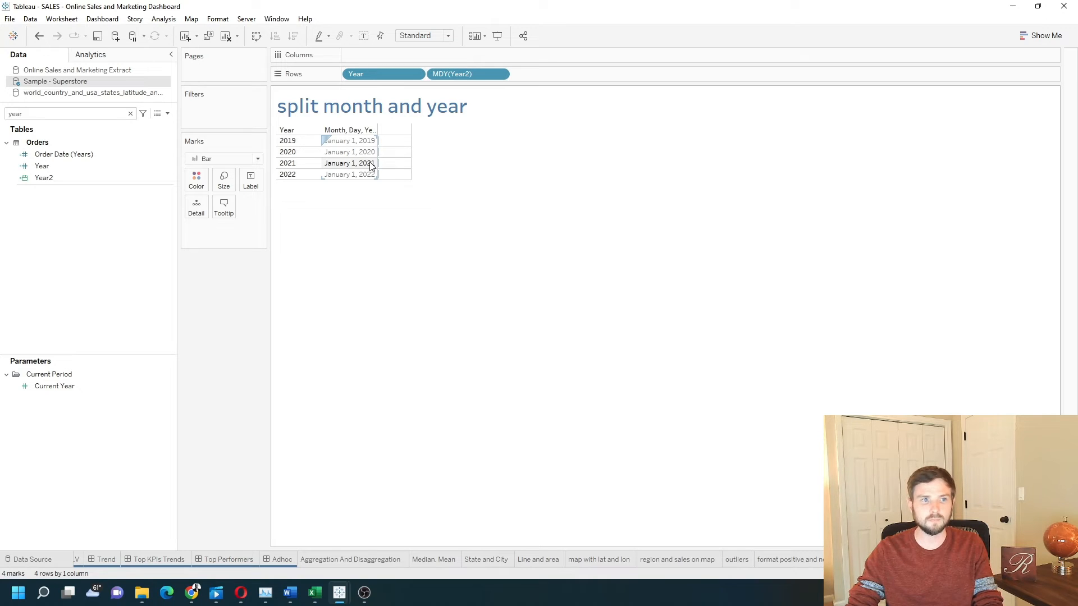
text(ord)
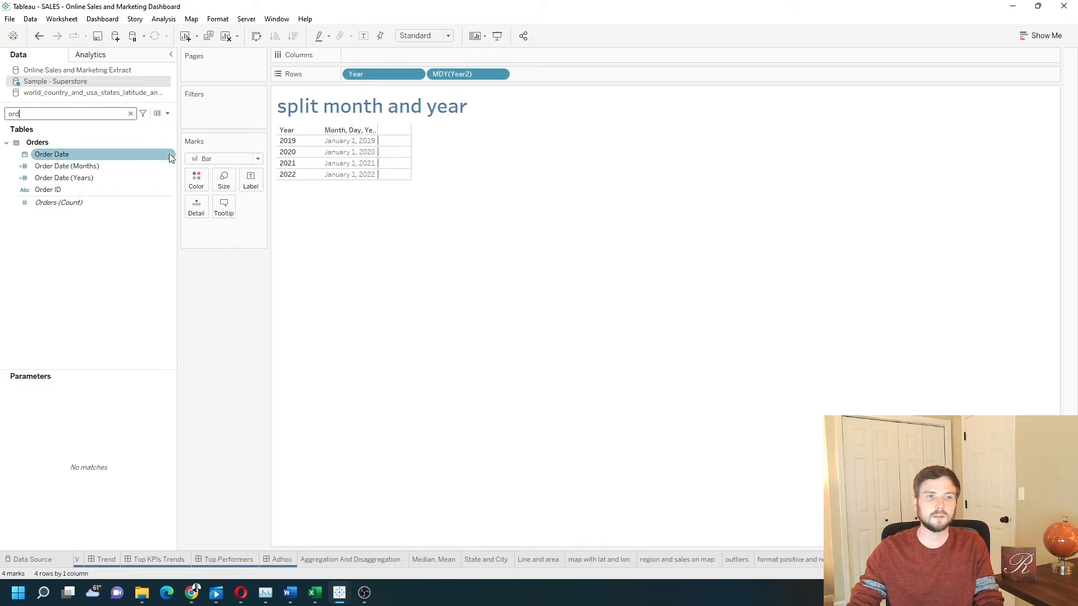
Create a custom date 'Month' from Order Date with Months detail as a date part
right_click(52, 154)
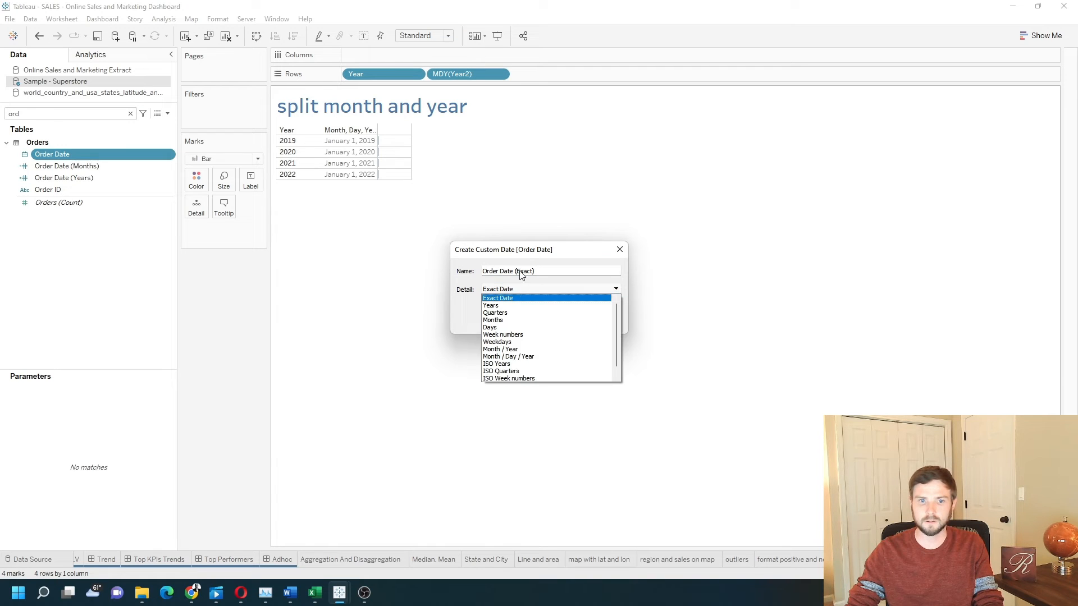
text(Mon)
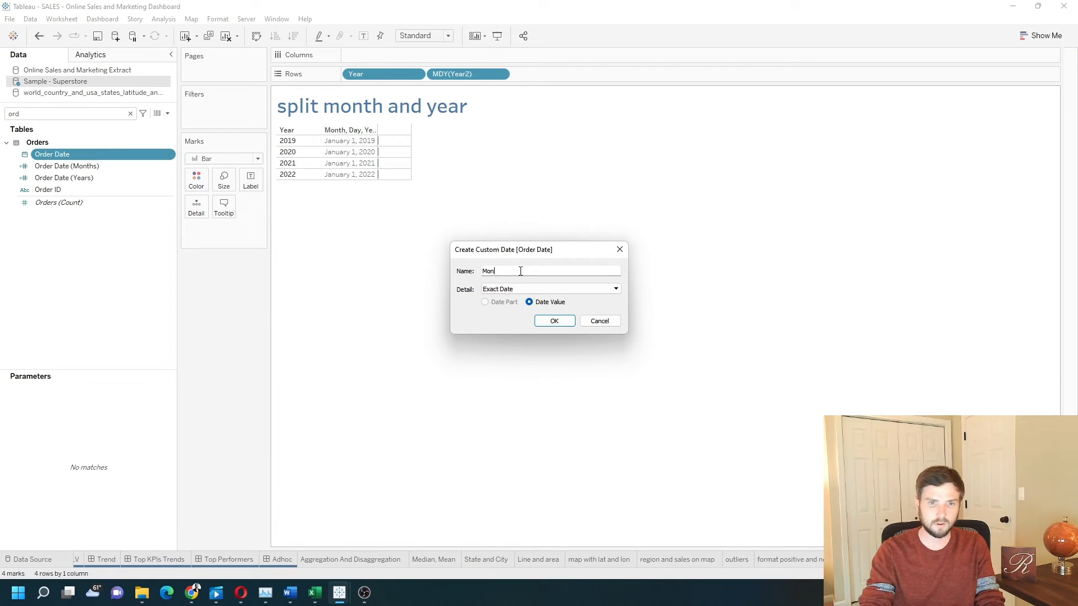
click(615, 288)
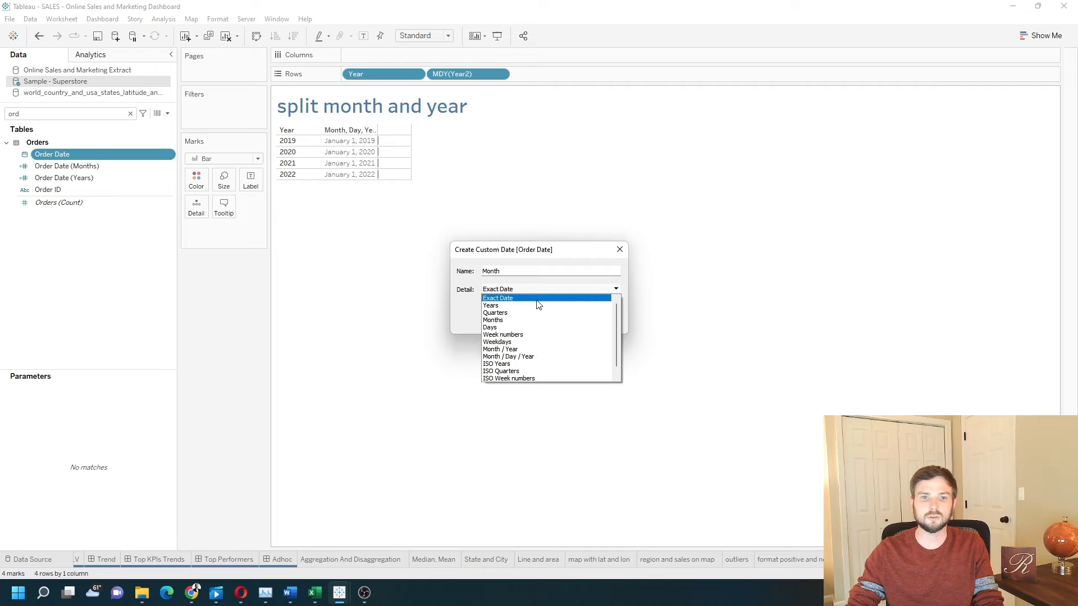
click(492, 319)
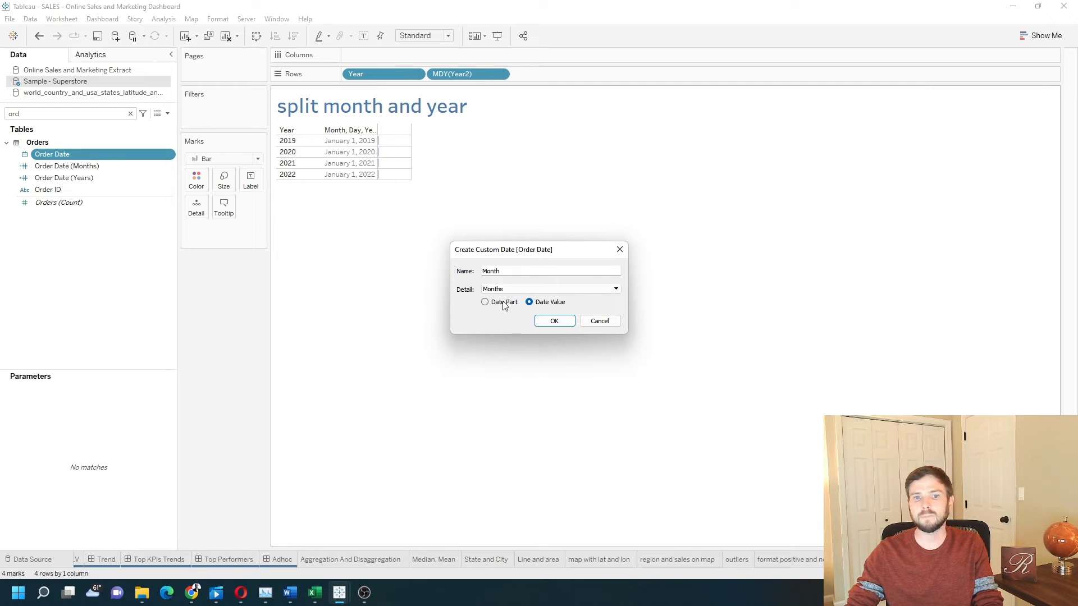
click(485, 302)
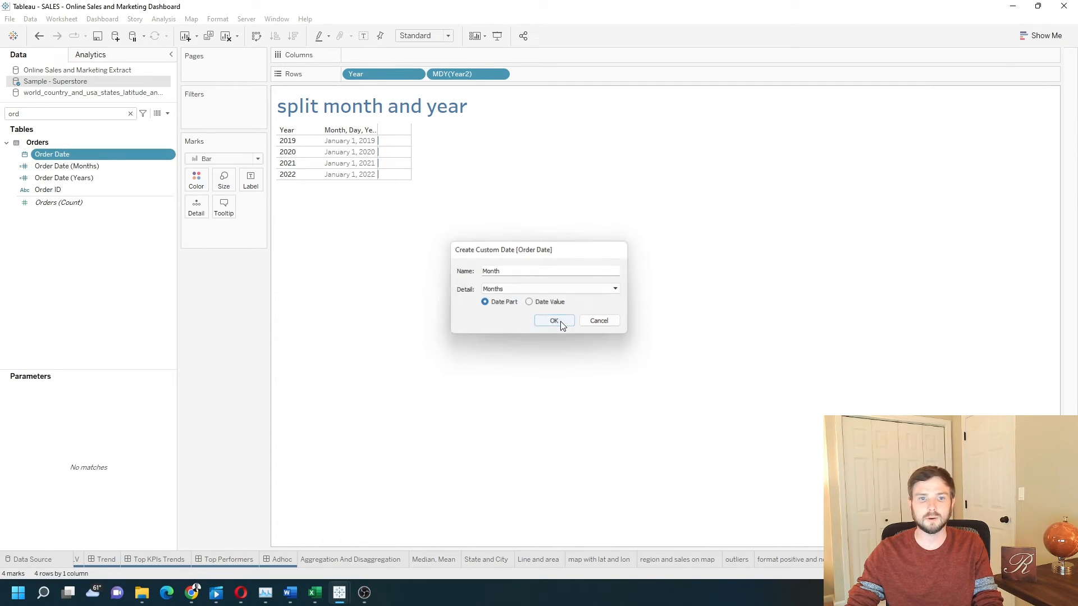
click(554, 321)
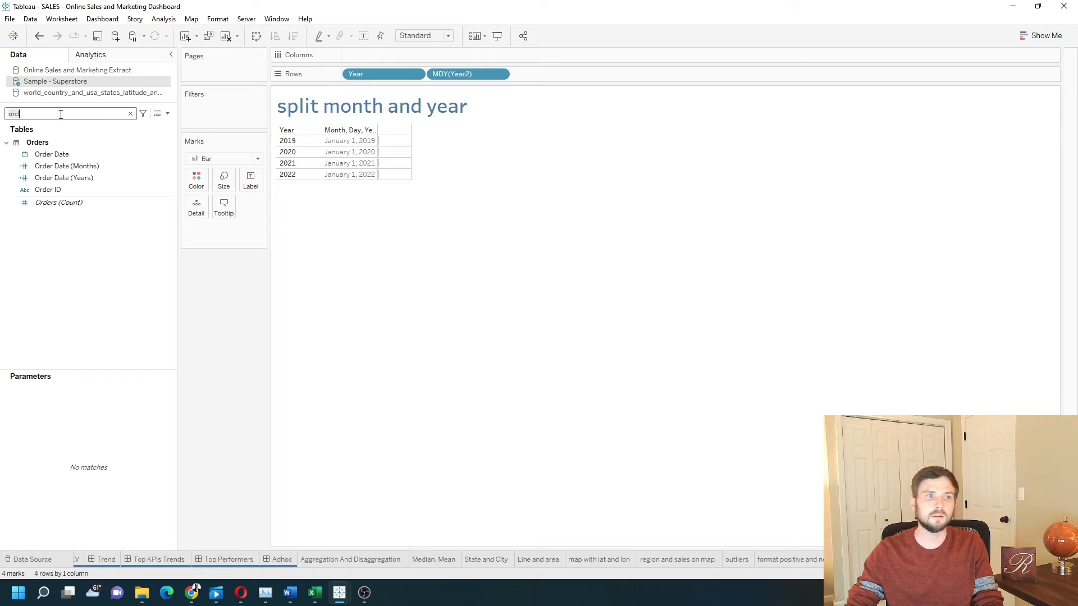
Search 'month' and drag Month onto Rows after Year2, giving January–December per year
text(month)
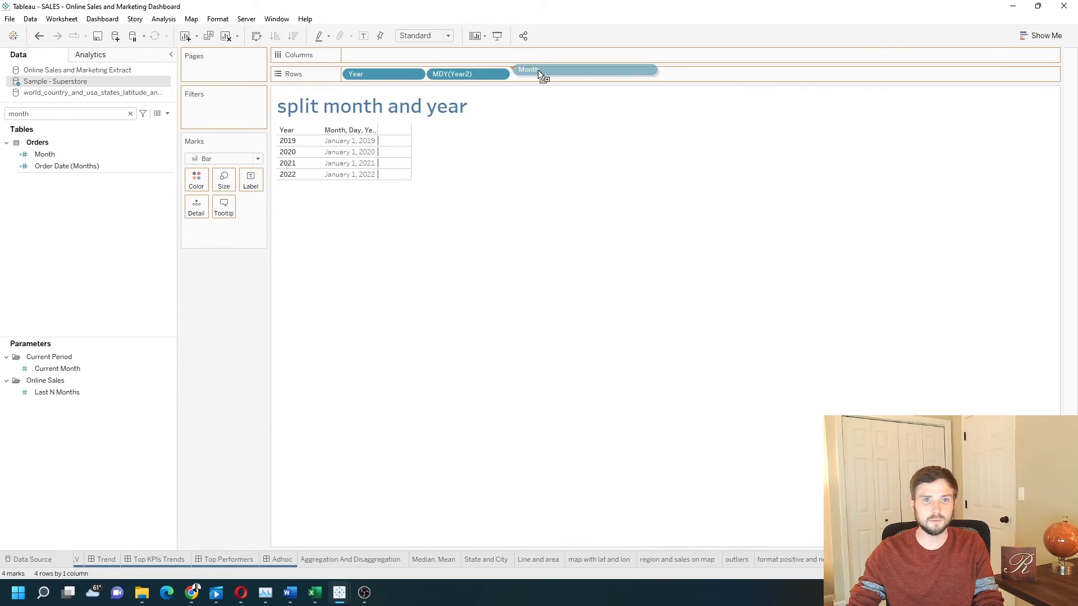
drag(539, 73, 550, 73)
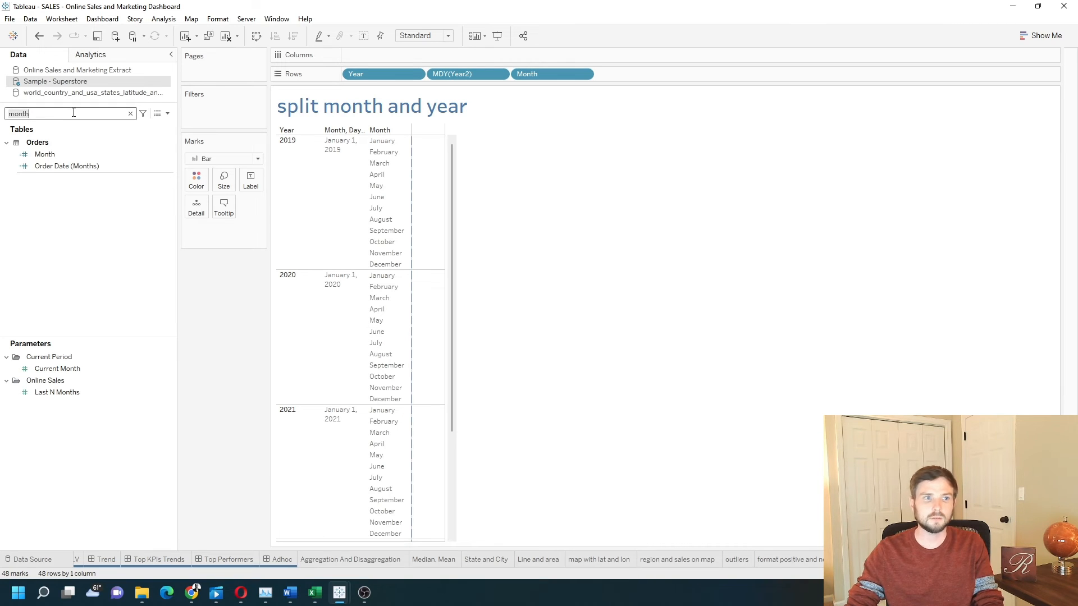
text(ord)
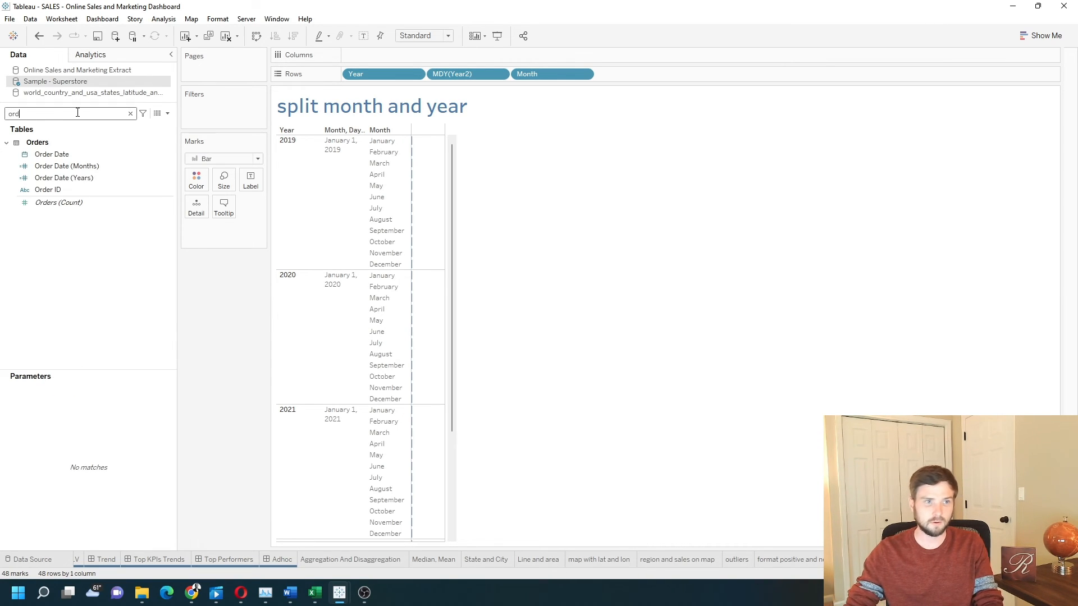
Create a custom date 'Month2' from Order Date with Months detail as a date value
right_click(51, 154)
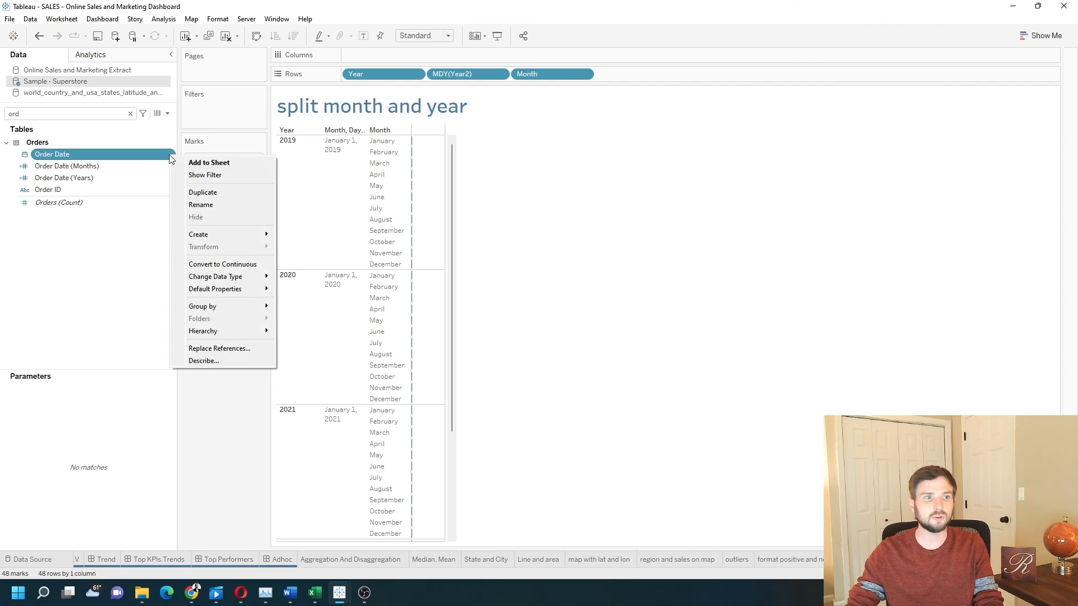
mouse_move(220, 306)
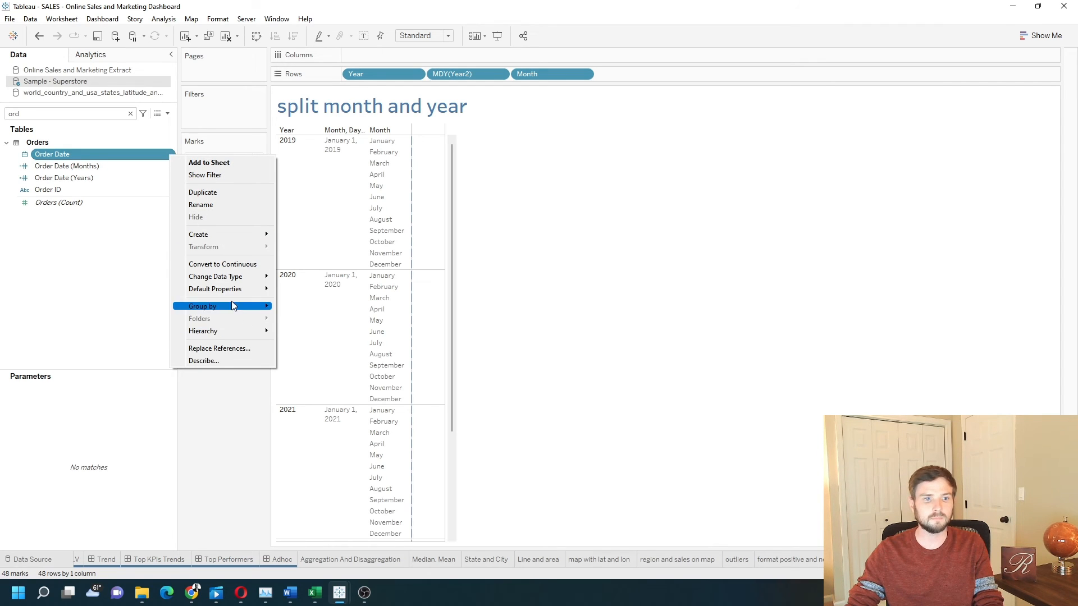
mouse_move(199, 234)
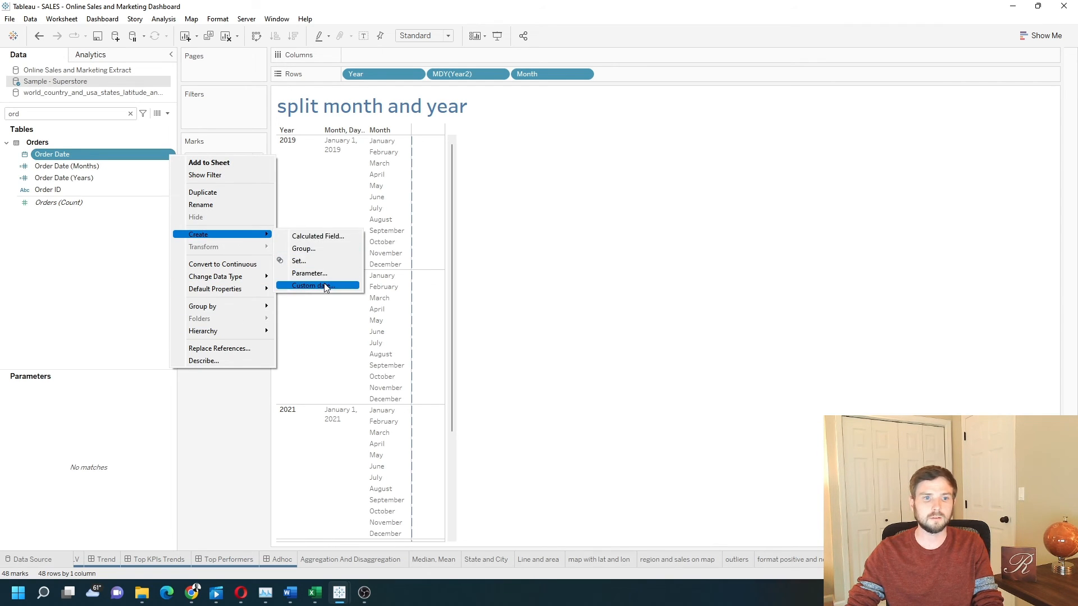
click(307, 286)
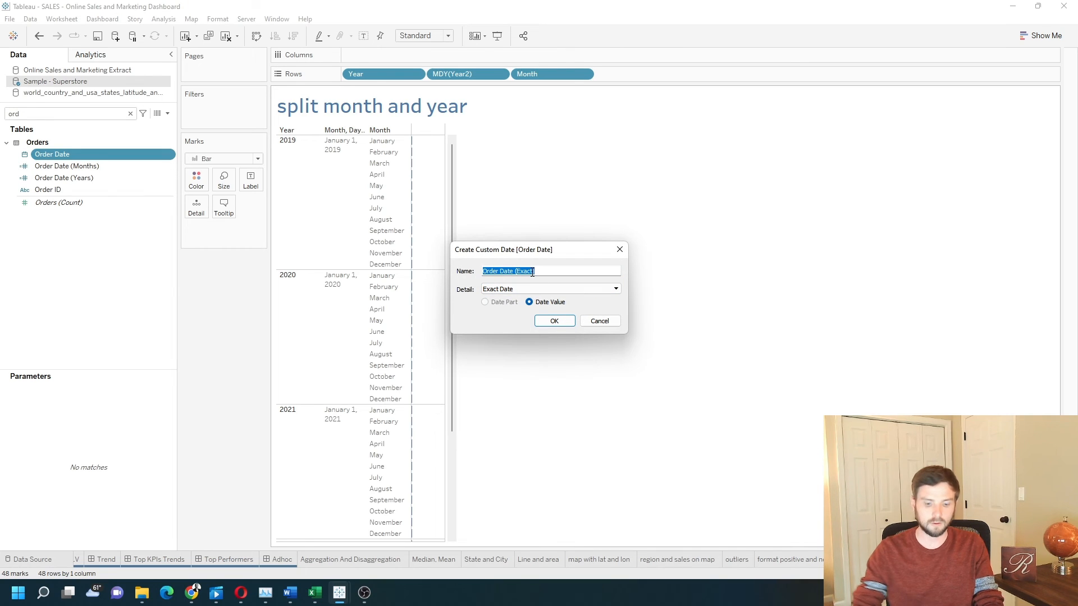
text(Month2)
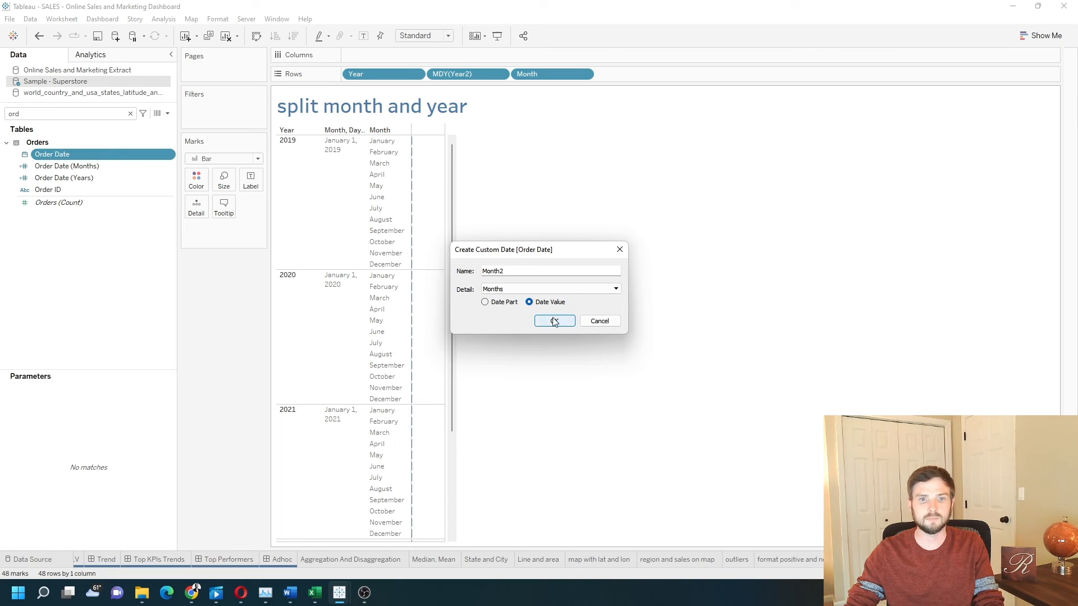
click(555, 321)
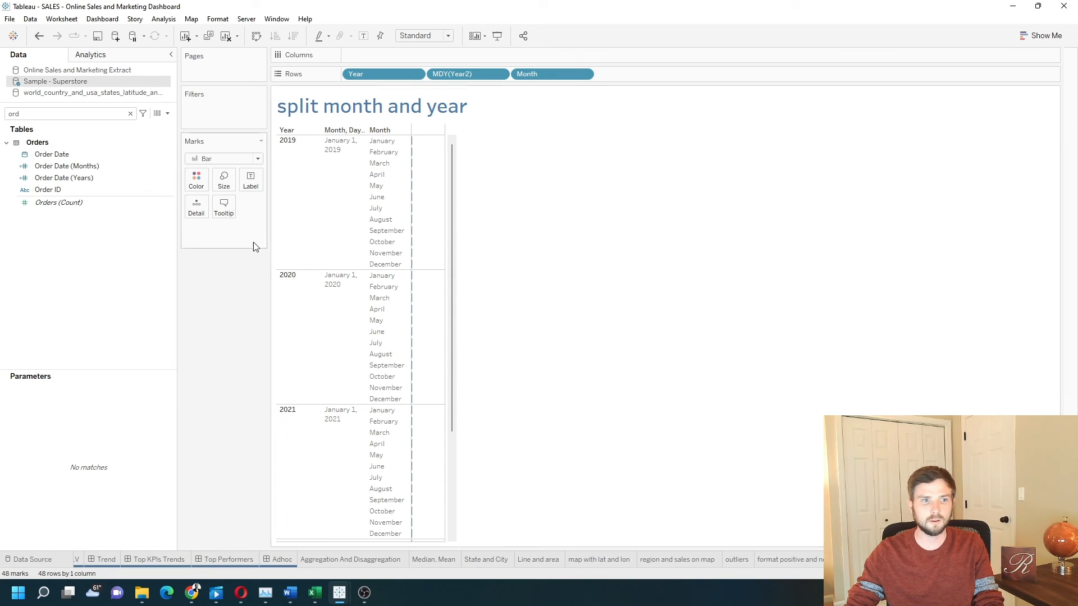
text(month)
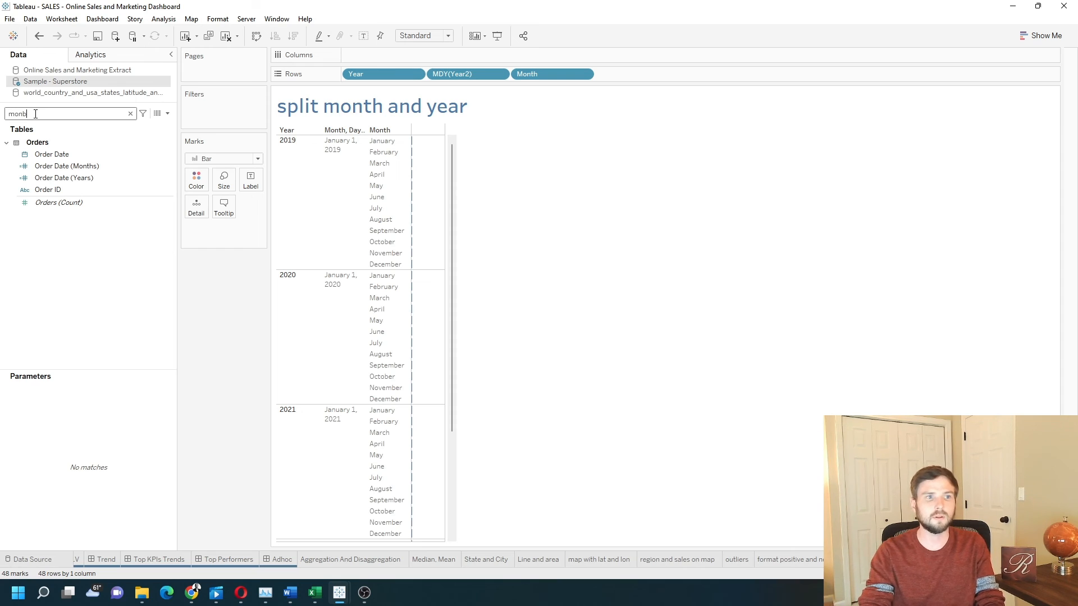
text(month)
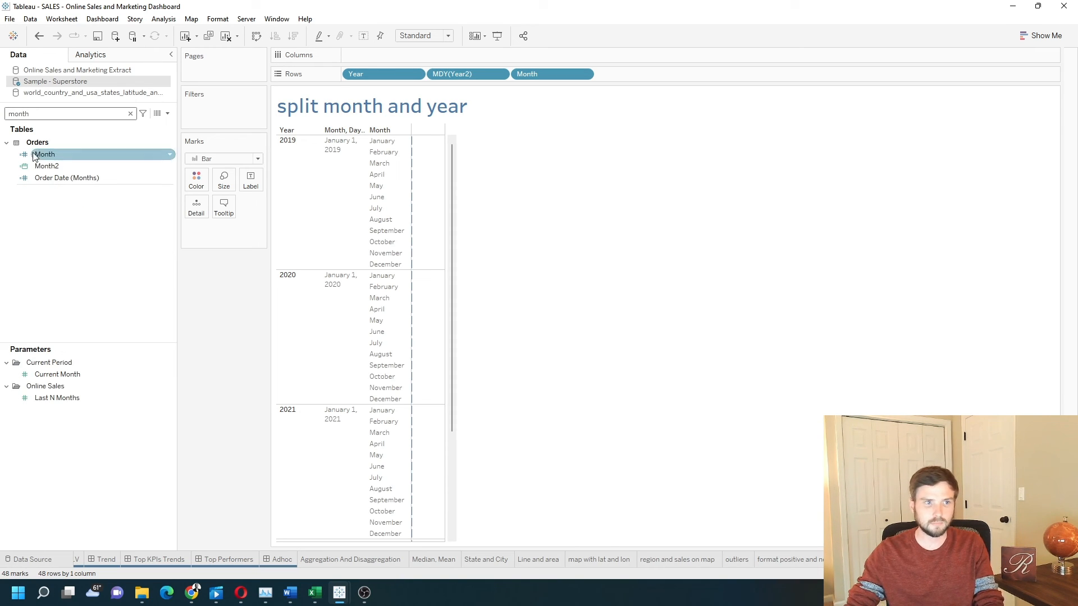